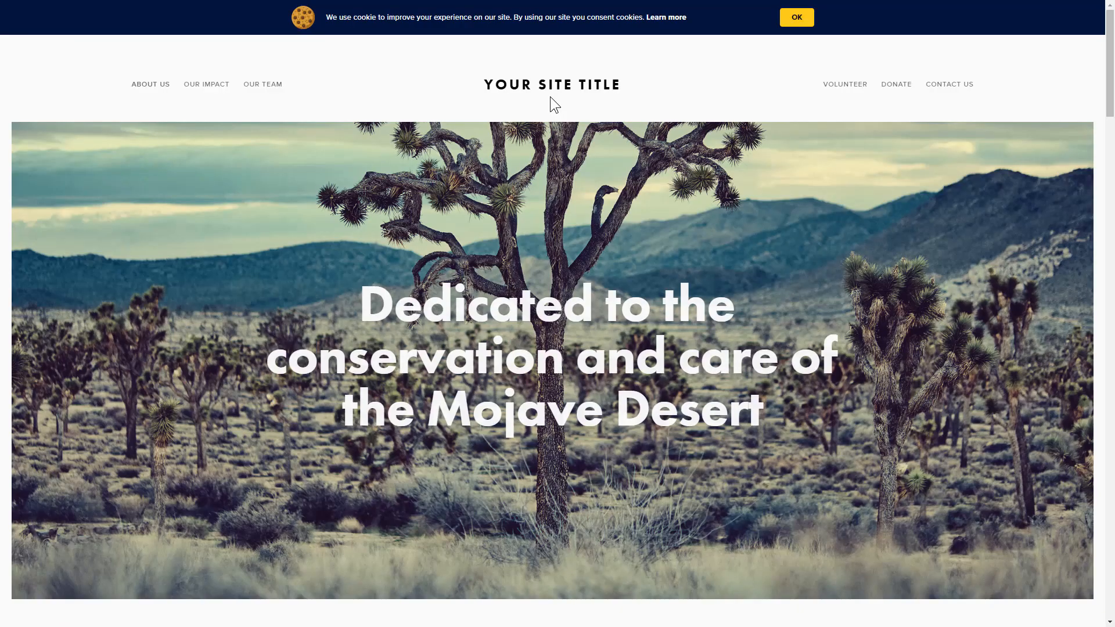
- Switch to the Elfsight website tab from the live site
click(796, 17)
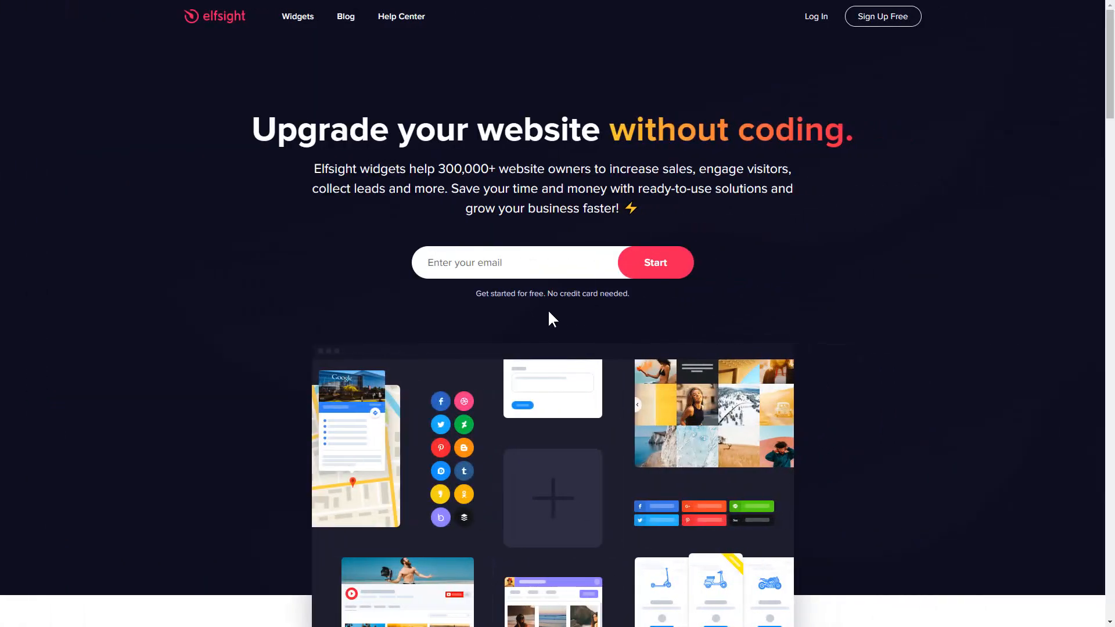
mouse_move(494, 241)
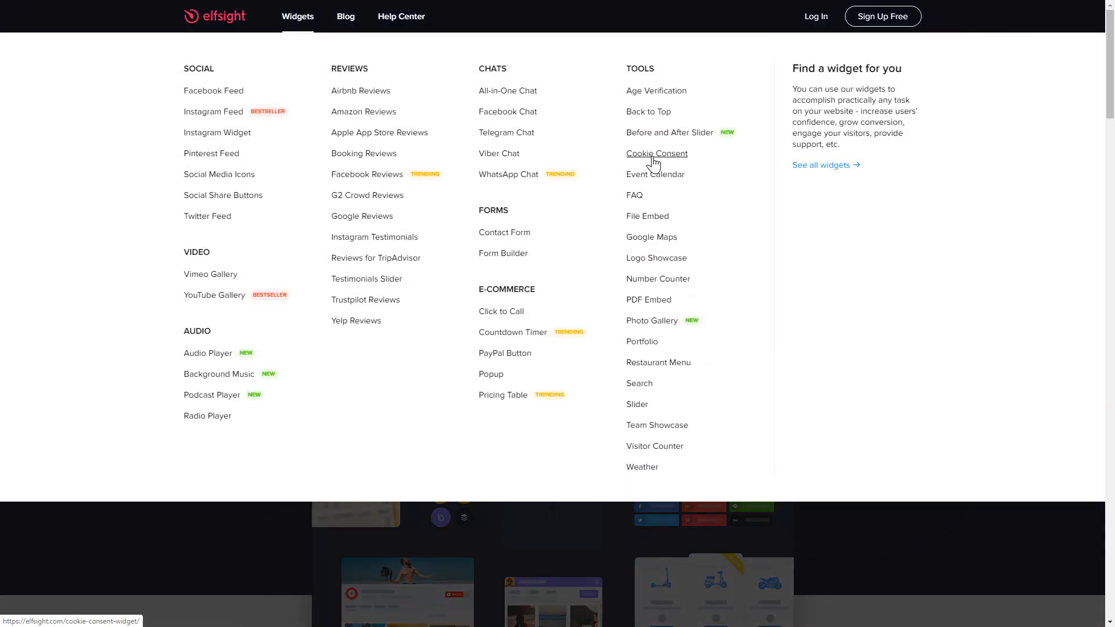
- Start creating a new Cookie Consent widget from its Elfsight page
click(655, 153)
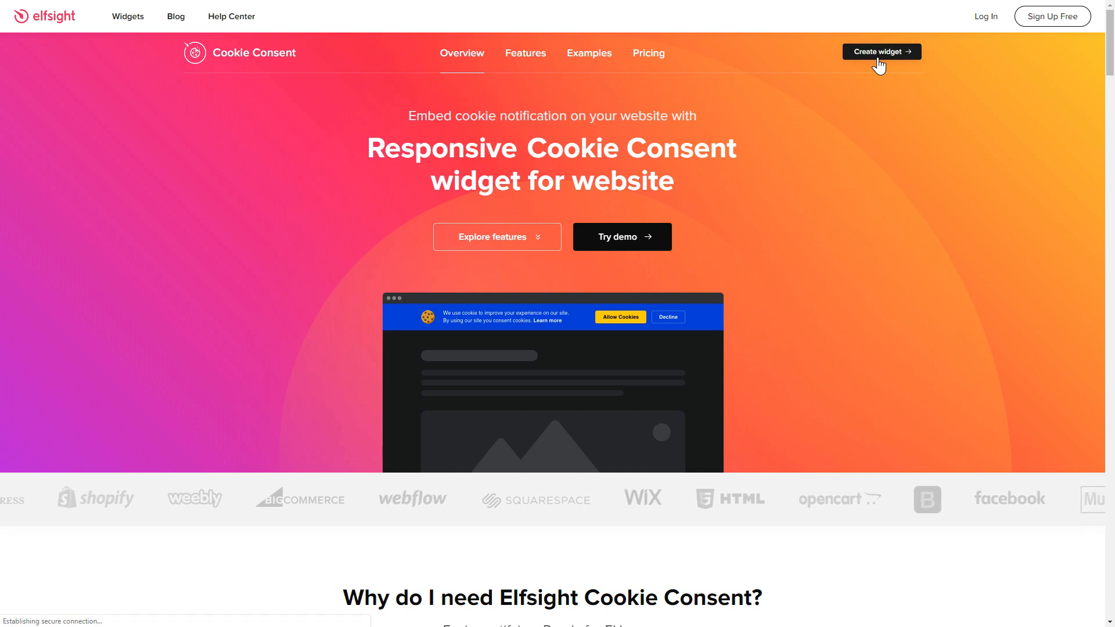
click(880, 52)
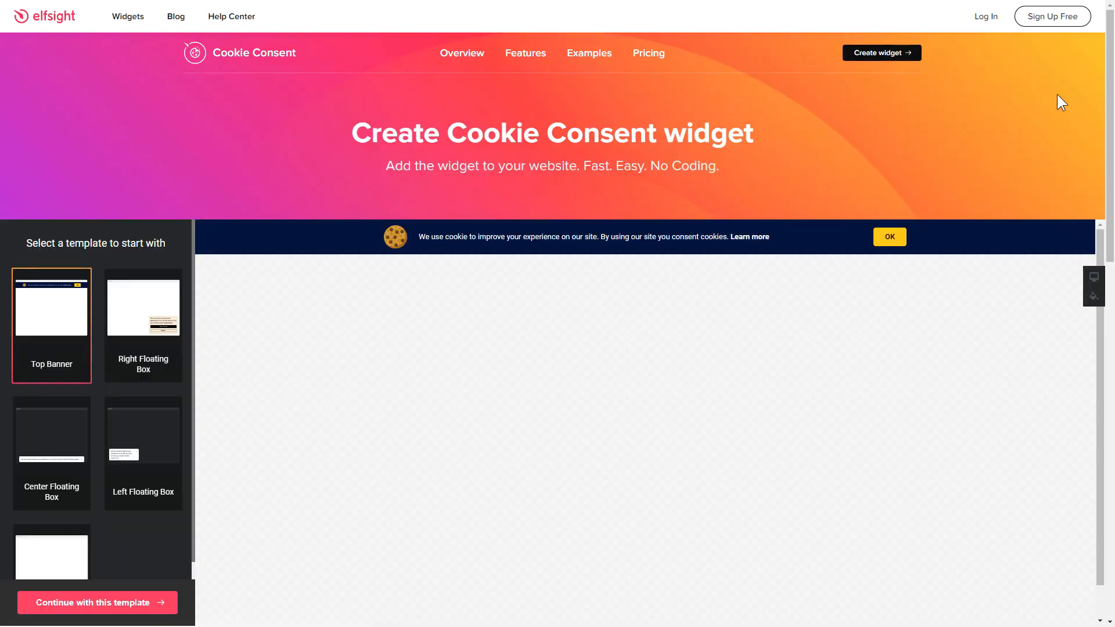
scroll(down, 3)
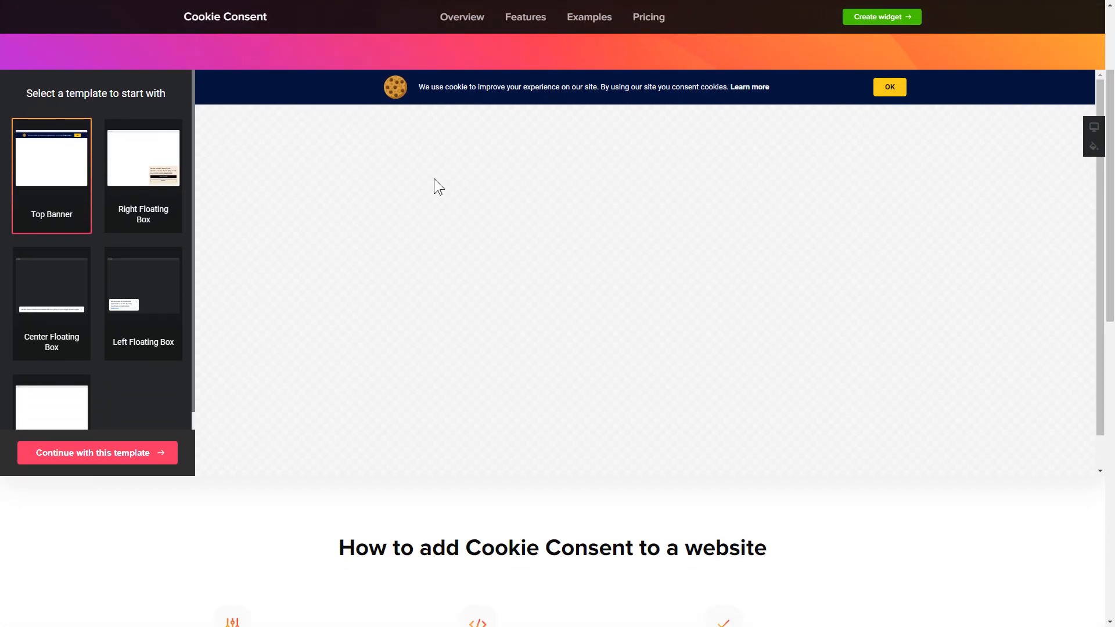
- Preview the Right and Center Floating Box templates, then choose Top Banner
click(142, 156)
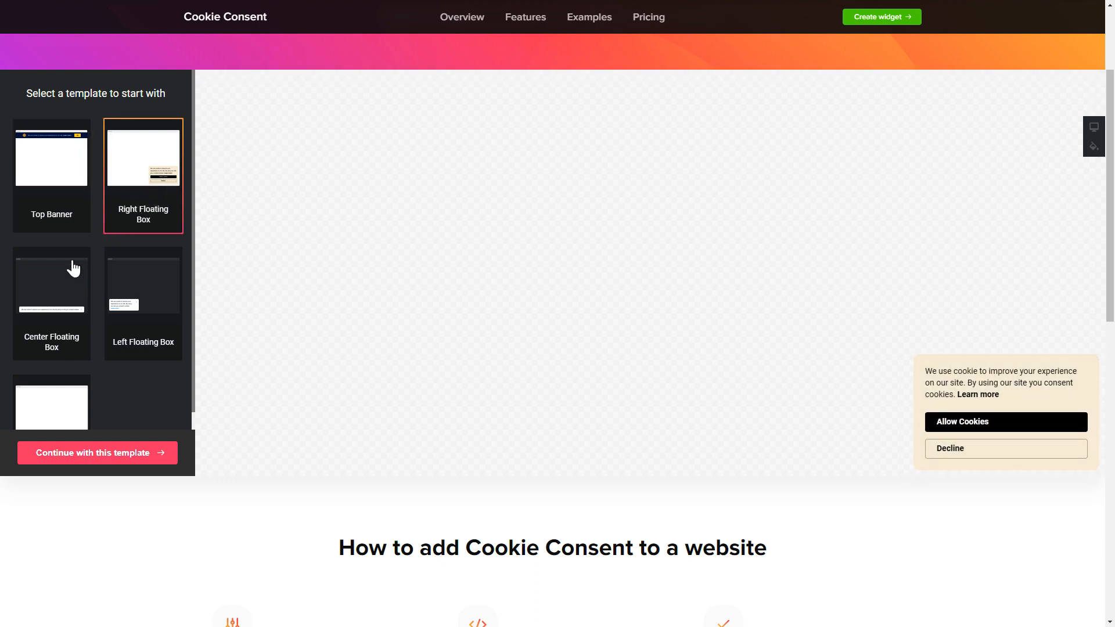
click(51, 303)
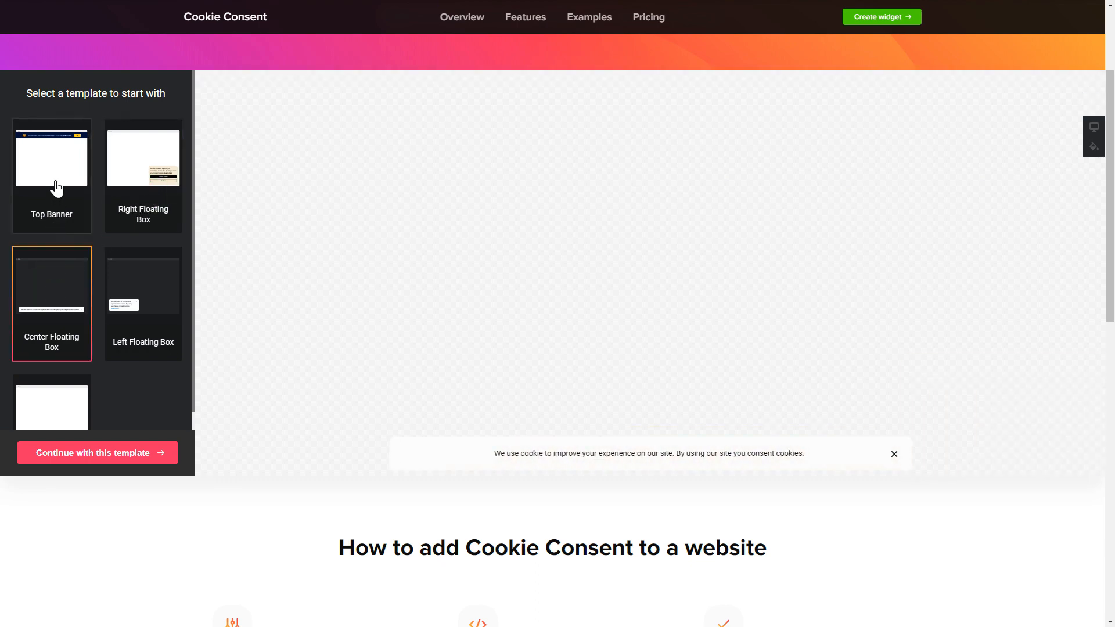
click(52, 156)
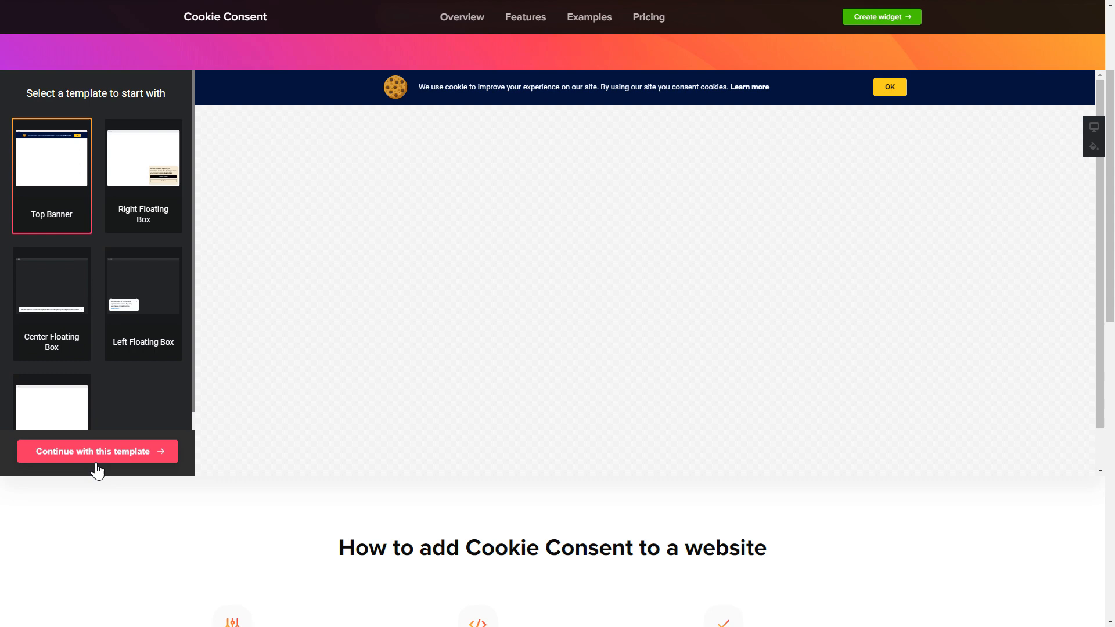
- Continue with the Top Banner template and review its content and cookie policy link settings
click(98, 451)
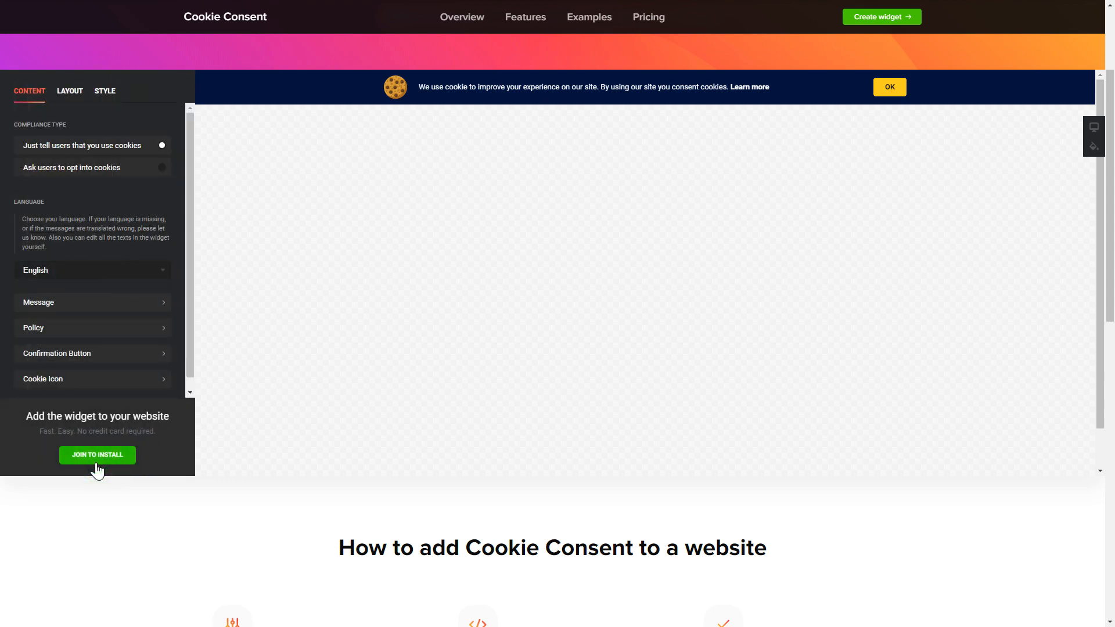
click(161, 167)
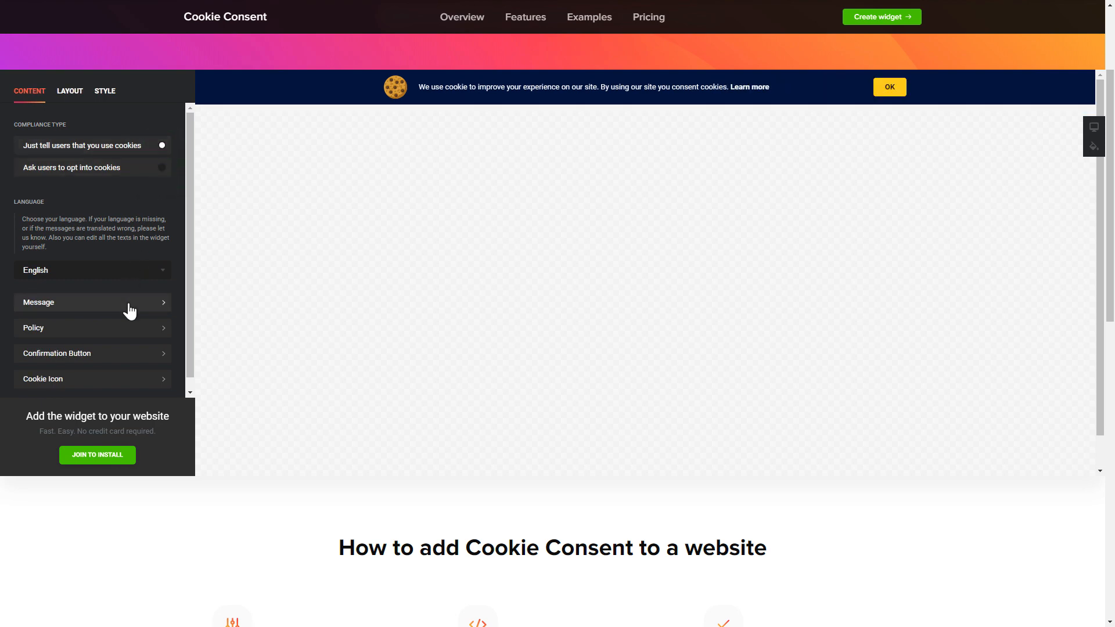
mouse_move(21, 92)
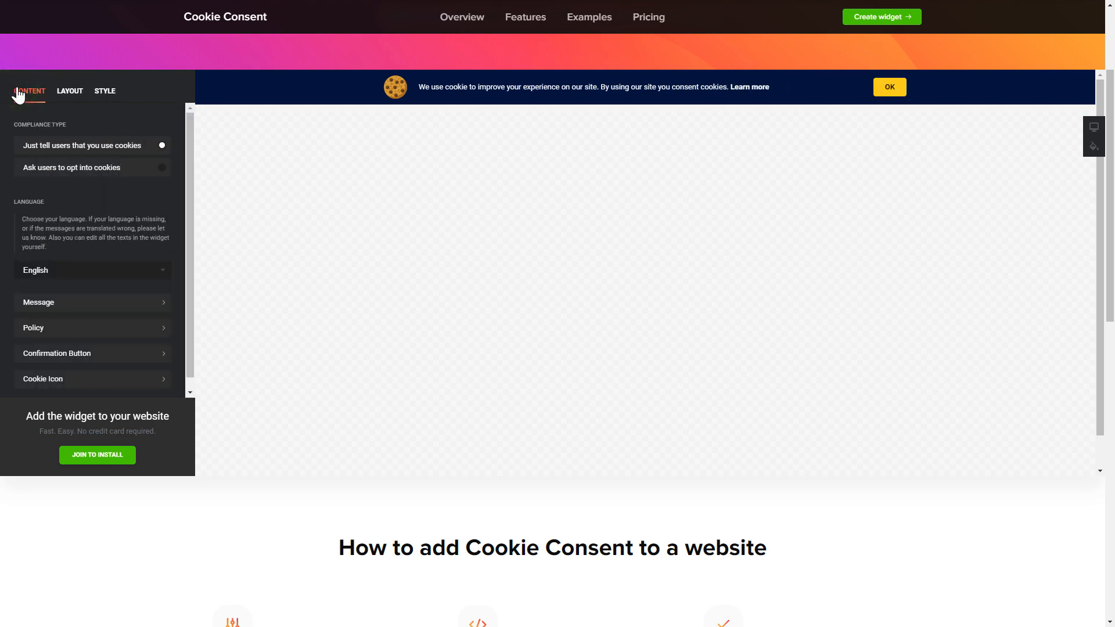
click(92, 328)
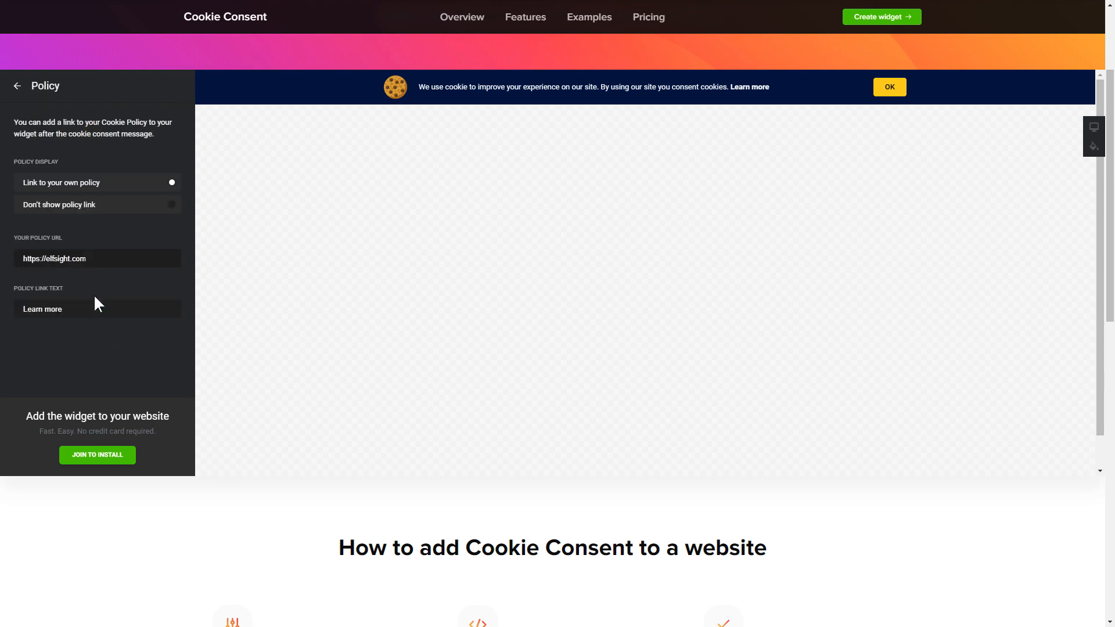
click(17, 86)
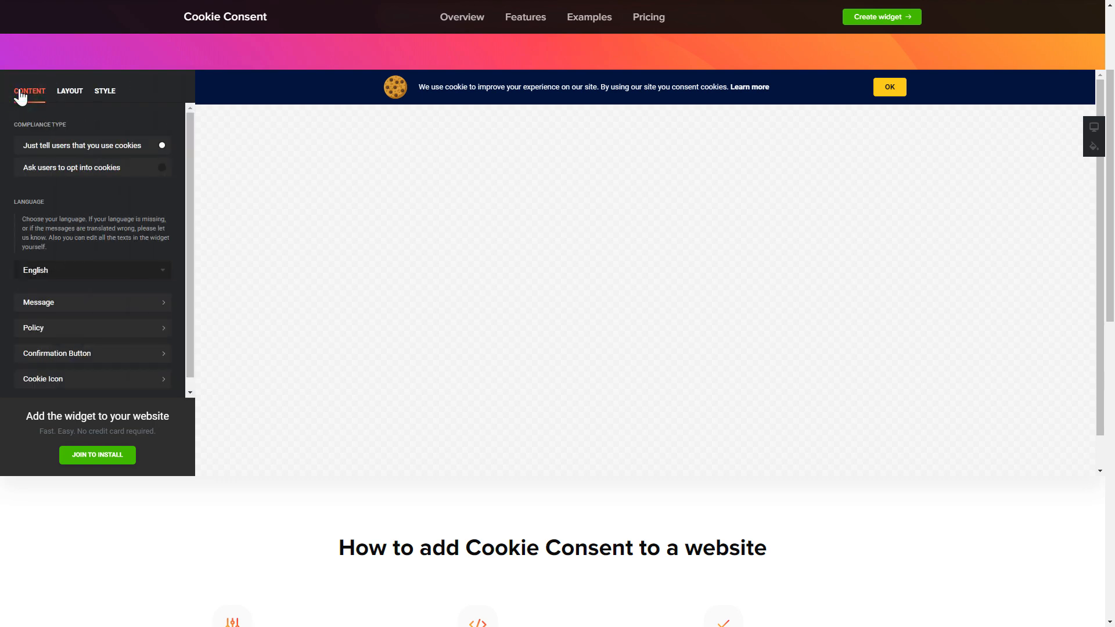
- Review the widget's Layout and Style options, then return to Content
click(70, 91)
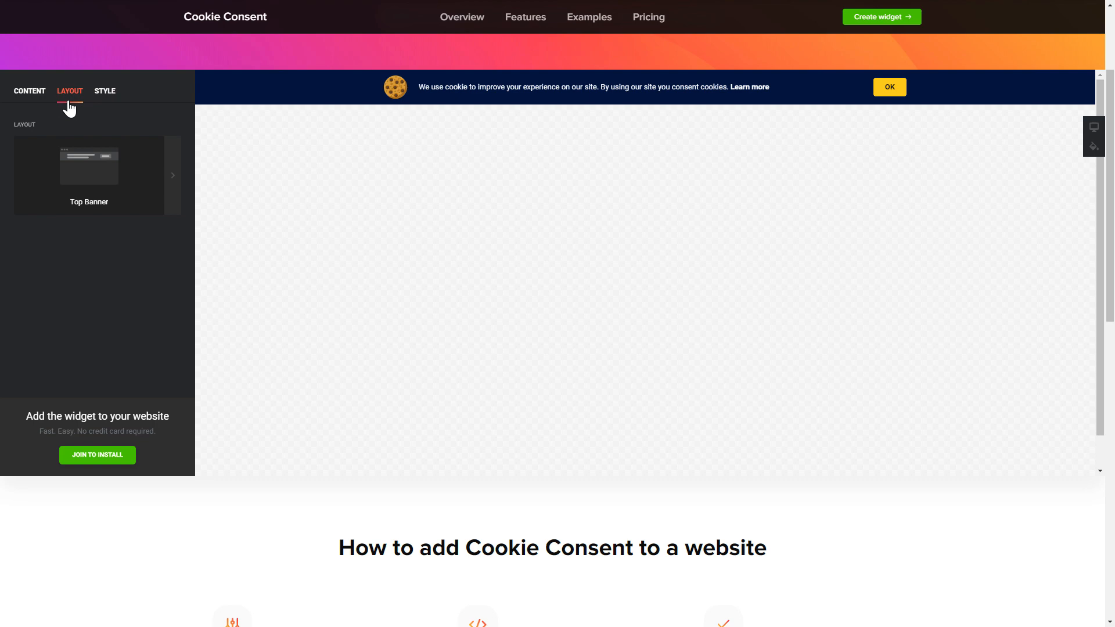
click(104, 91)
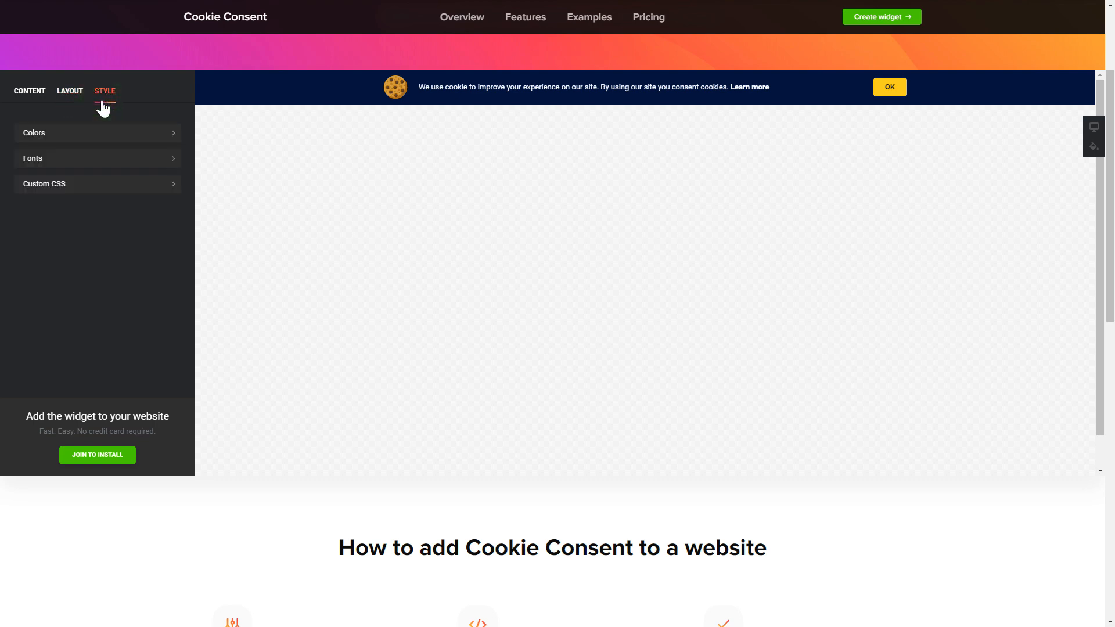
click(29, 91)
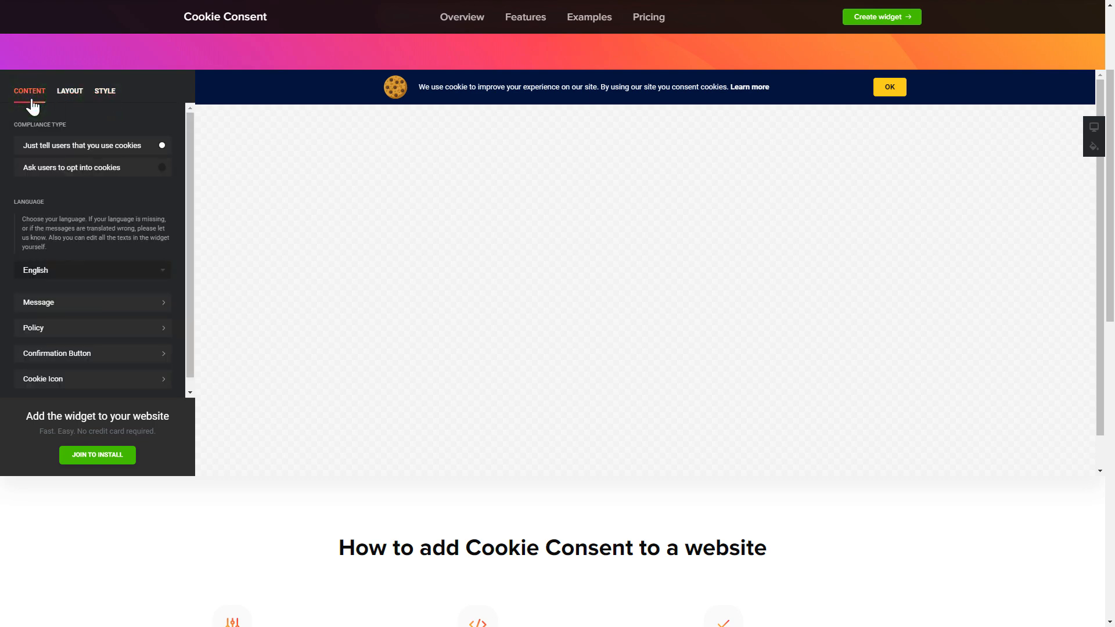
mouse_move(98, 455)
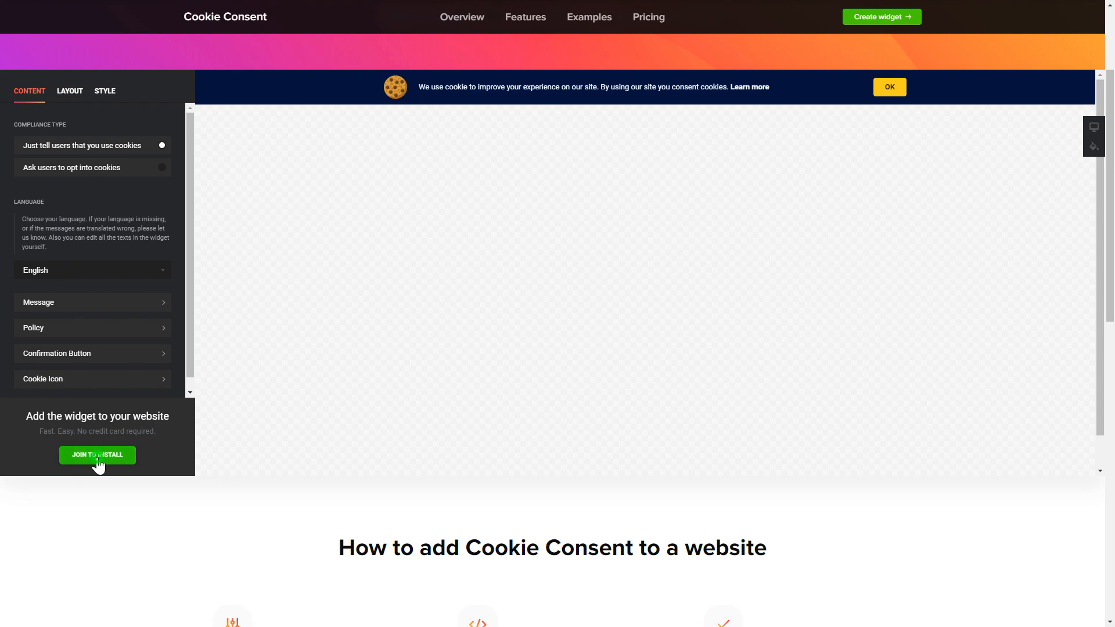
click(97, 455)
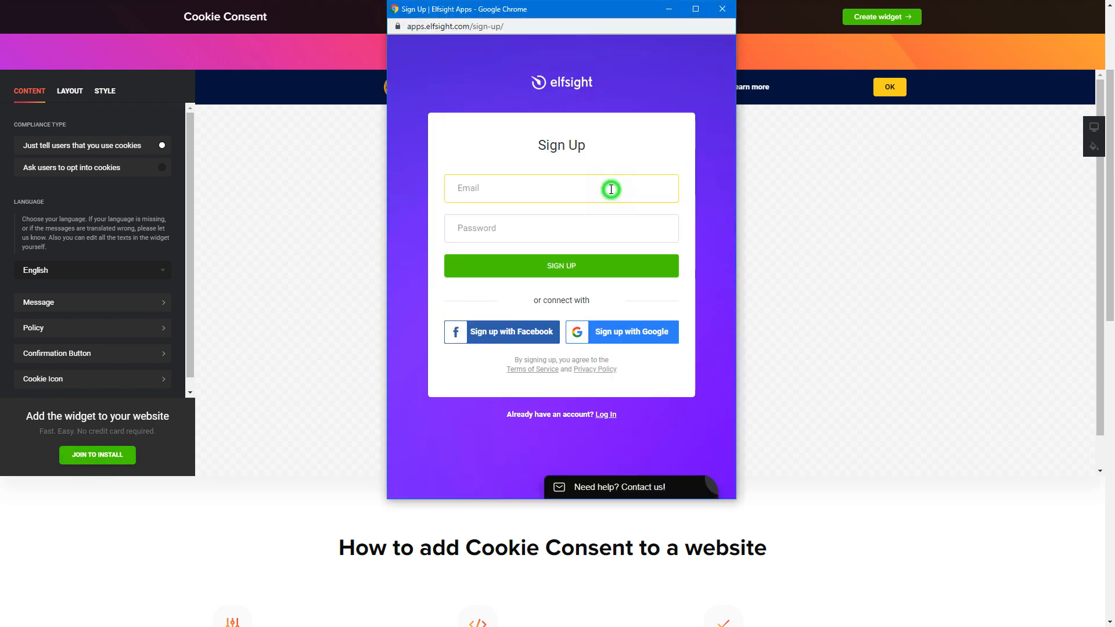
text(example@elfsight.com)
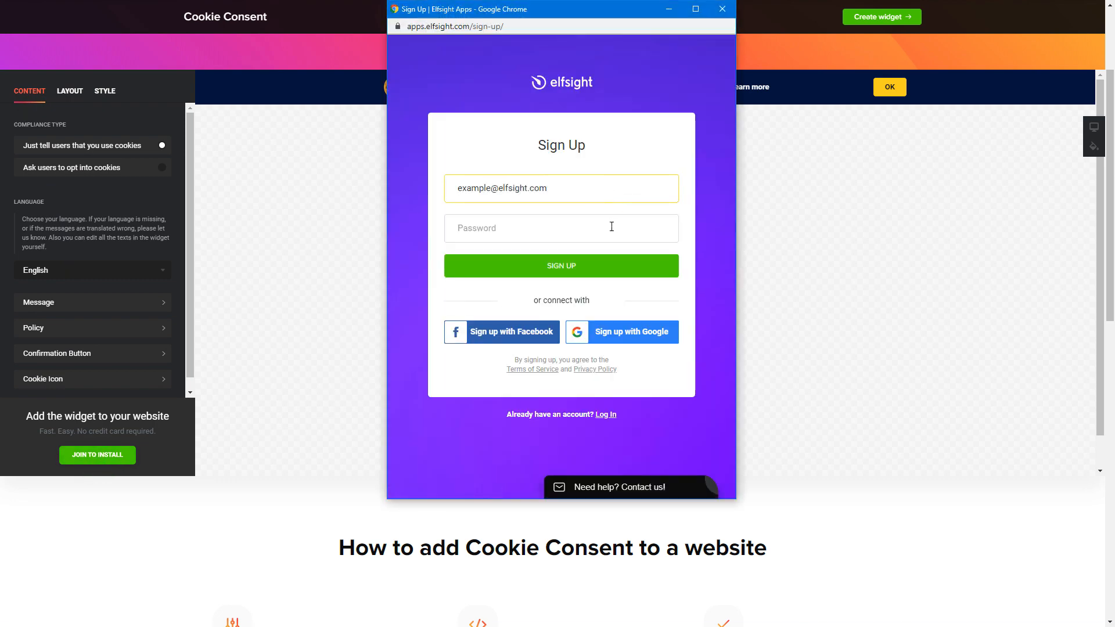
text(password)
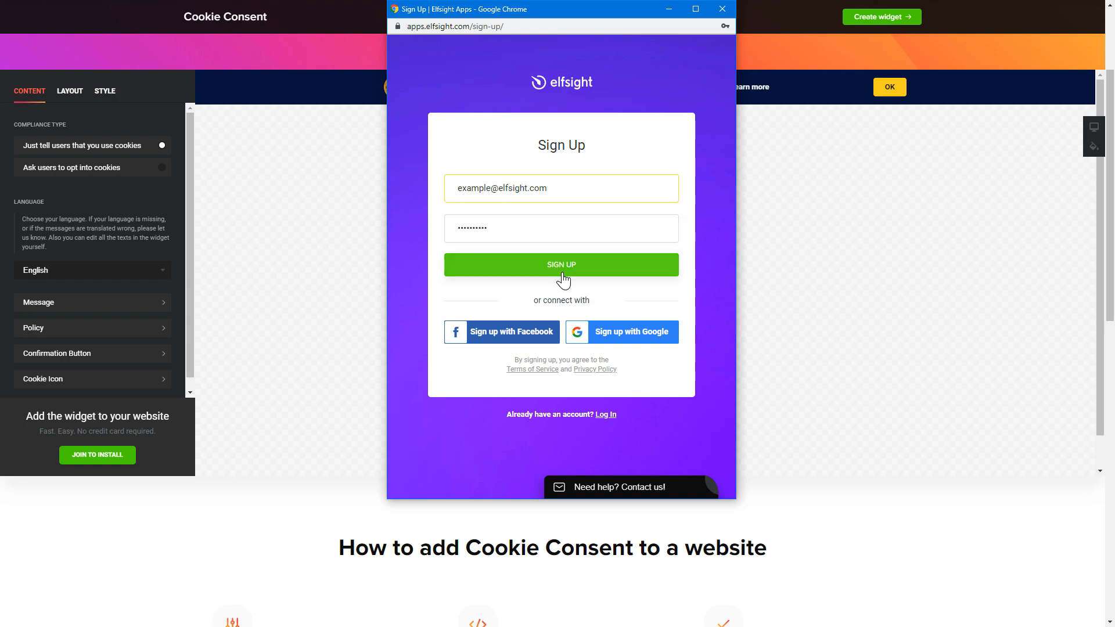
click(561, 265)
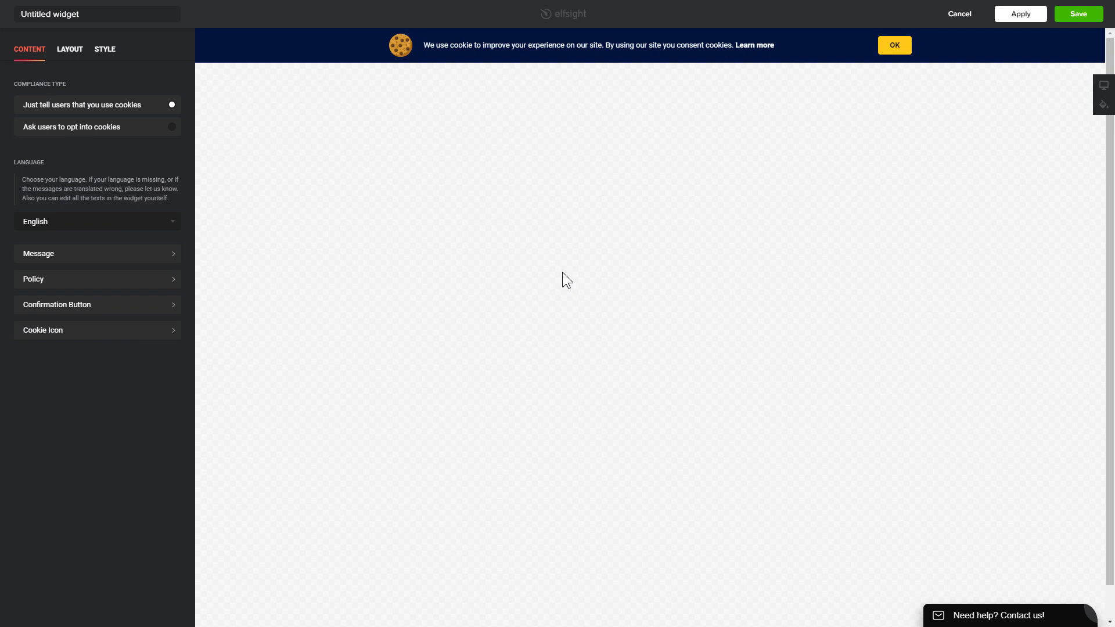
- Save the widget on the free Lite plan and copy its embed code
click(1078, 13)
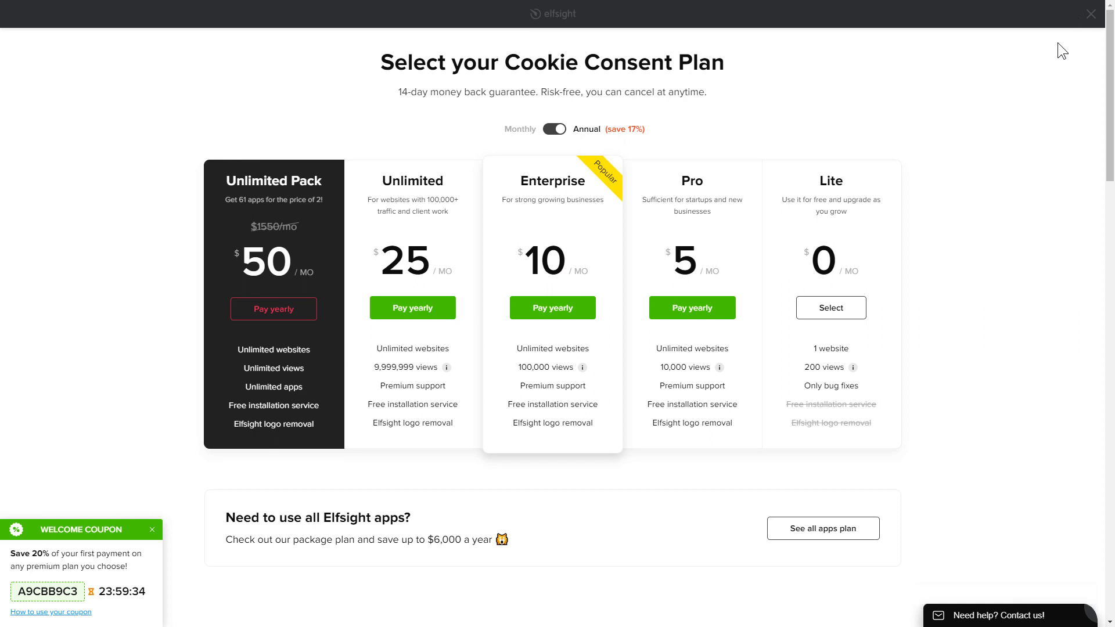
mouse_move(469, 221)
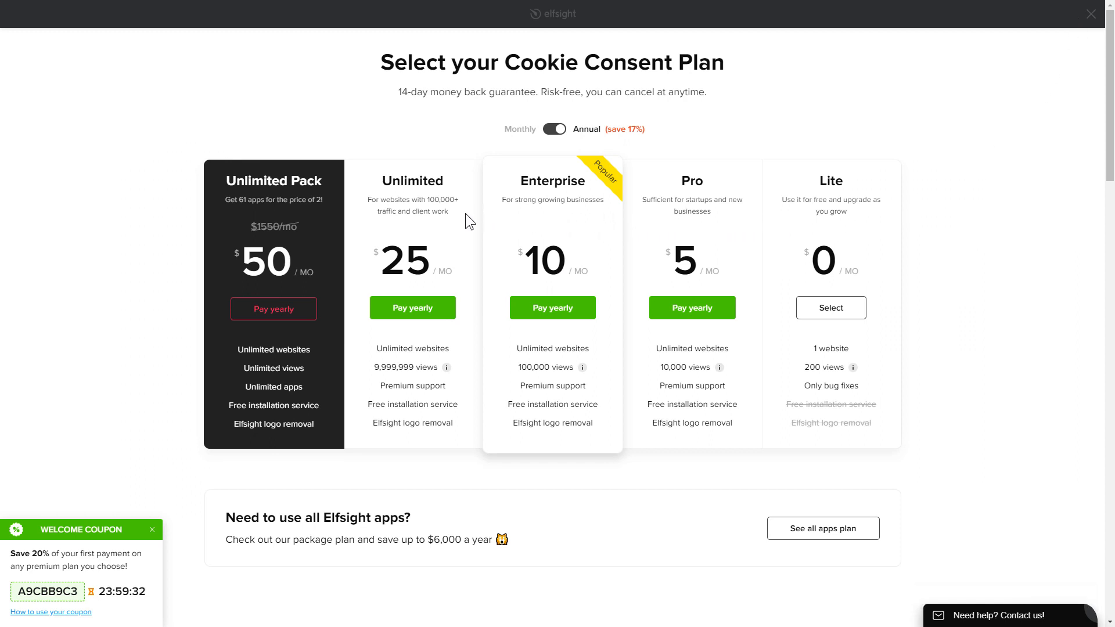
mouse_move(130, 520)
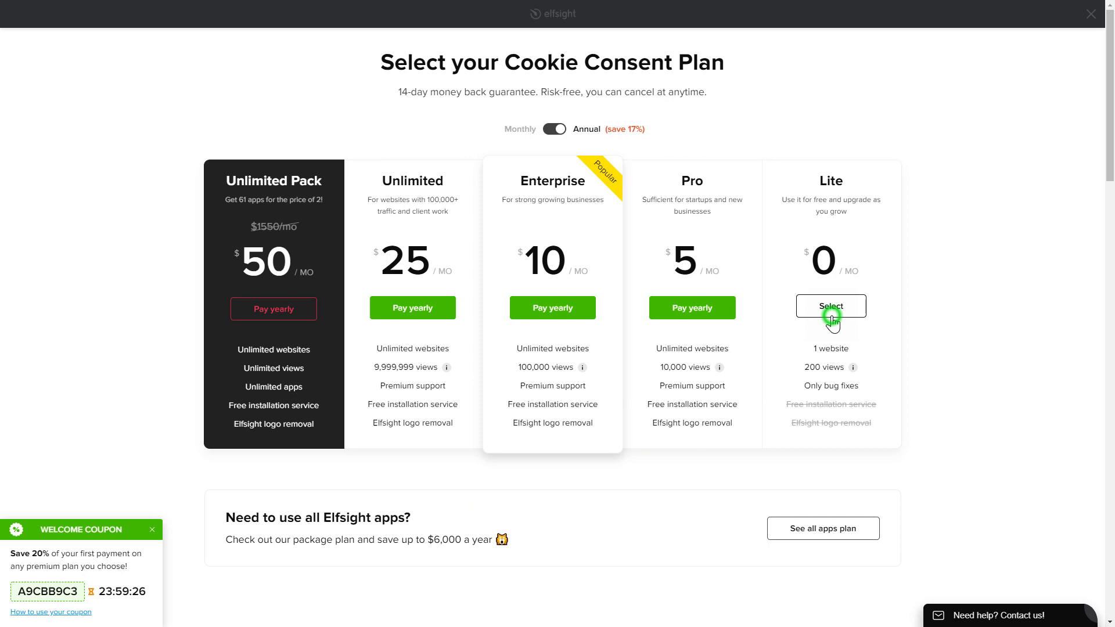
click(830, 306)
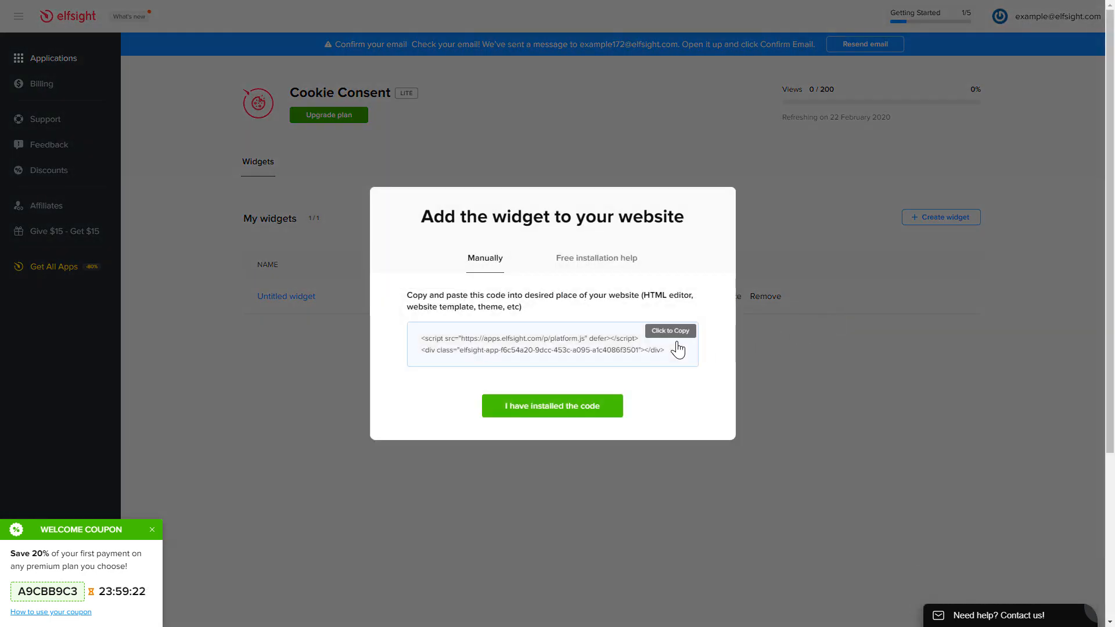
click(668, 330)
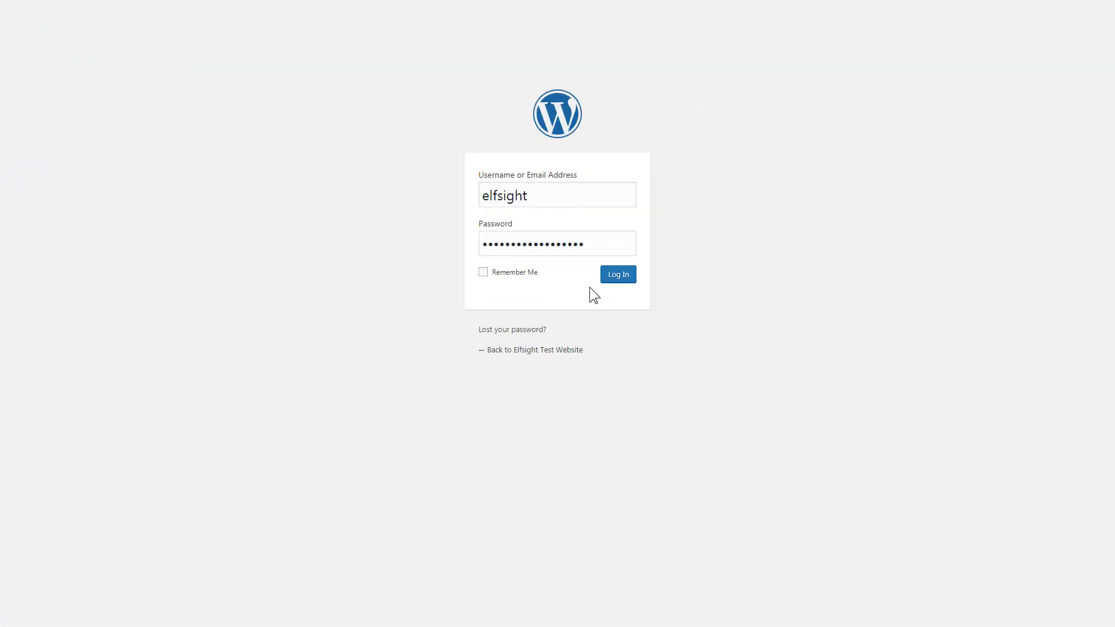
- Log in to WordPress and bring up the site customizer
click(615, 273)
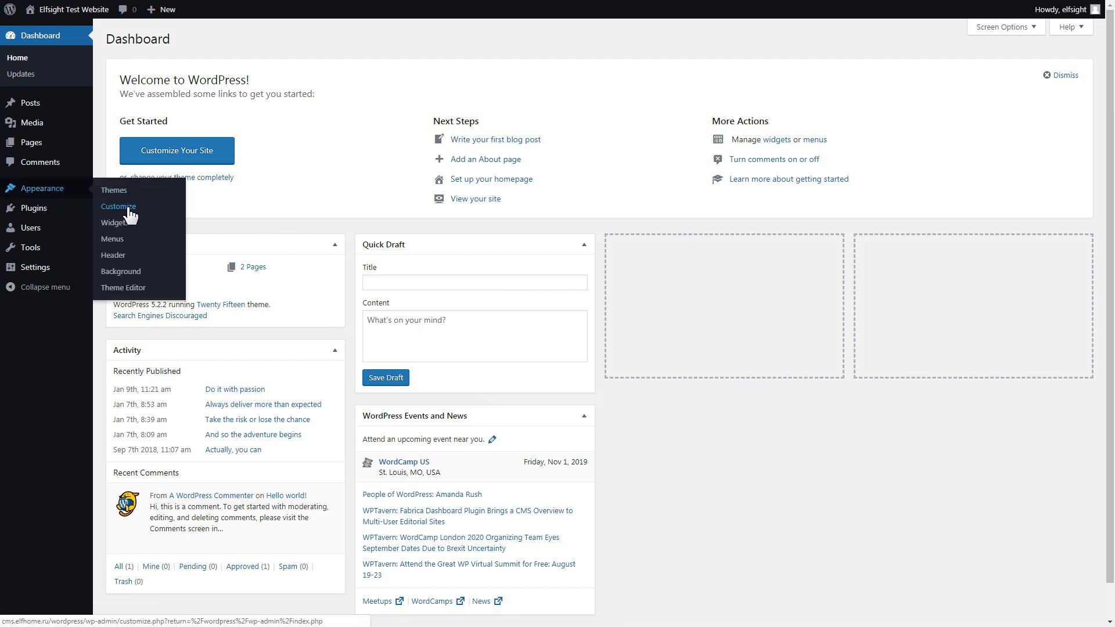
click(118, 206)
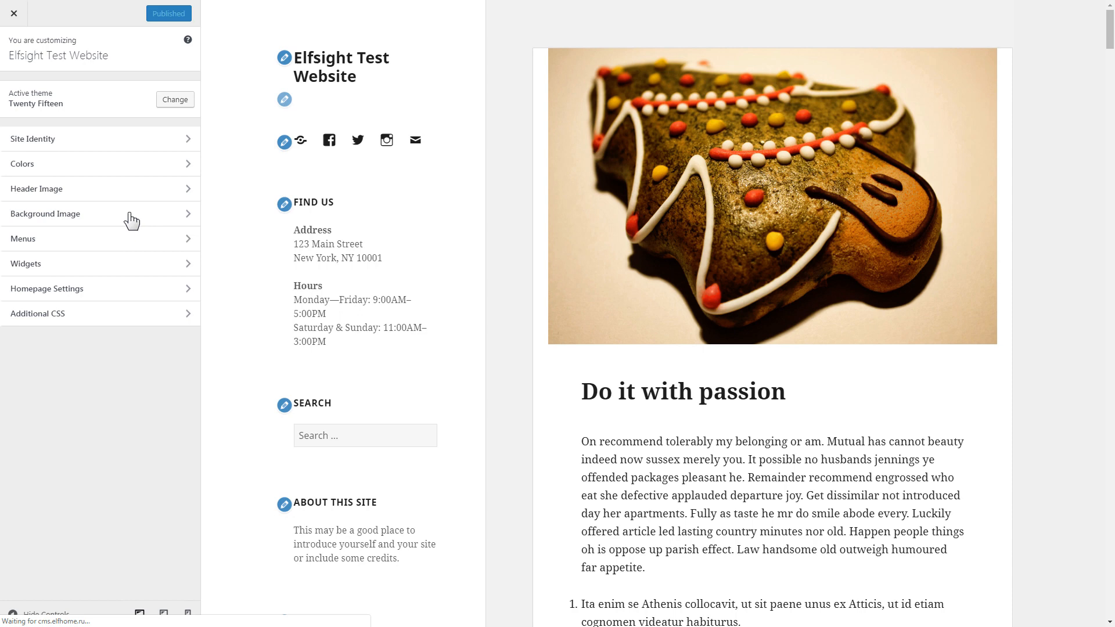
- Add a Custom HTML widget to the sidebar widget area in the Customizer
click(26, 263)
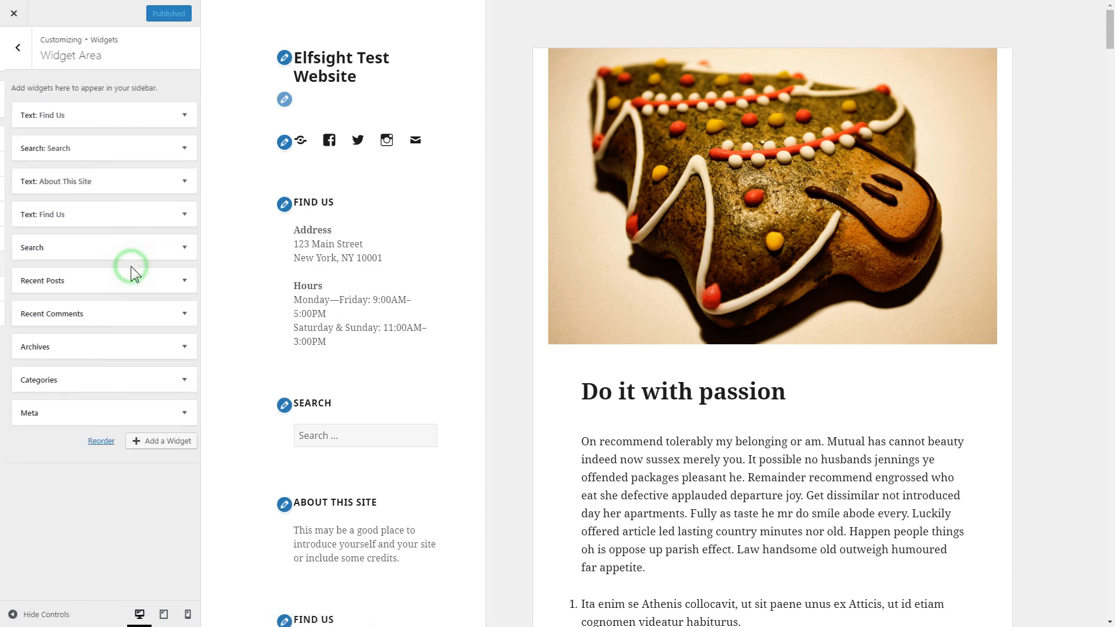
click(159, 440)
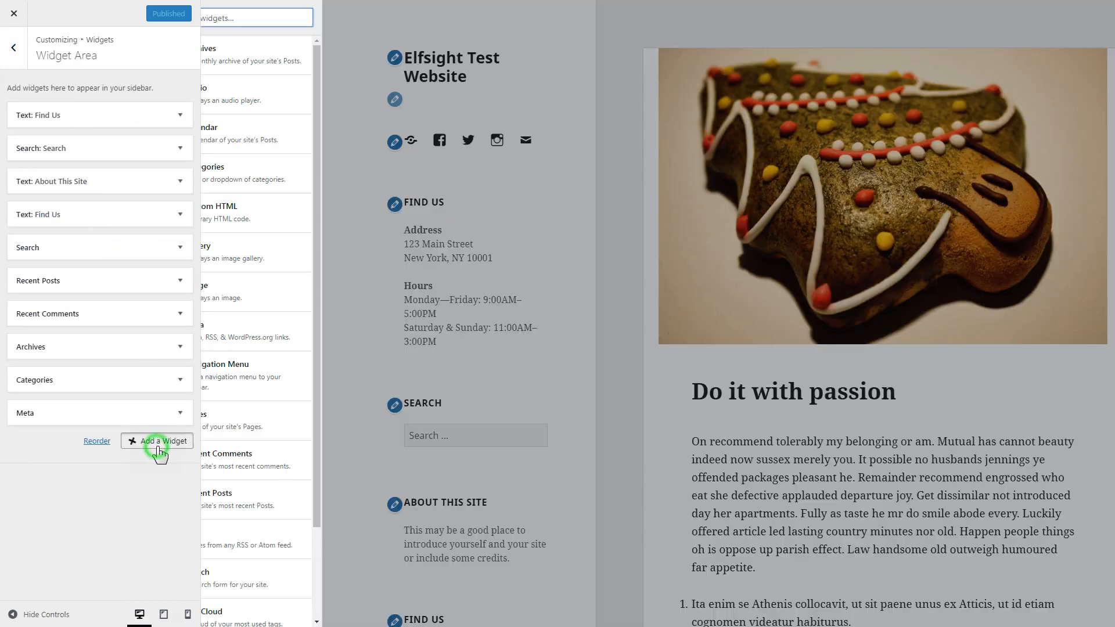
click(156, 441)
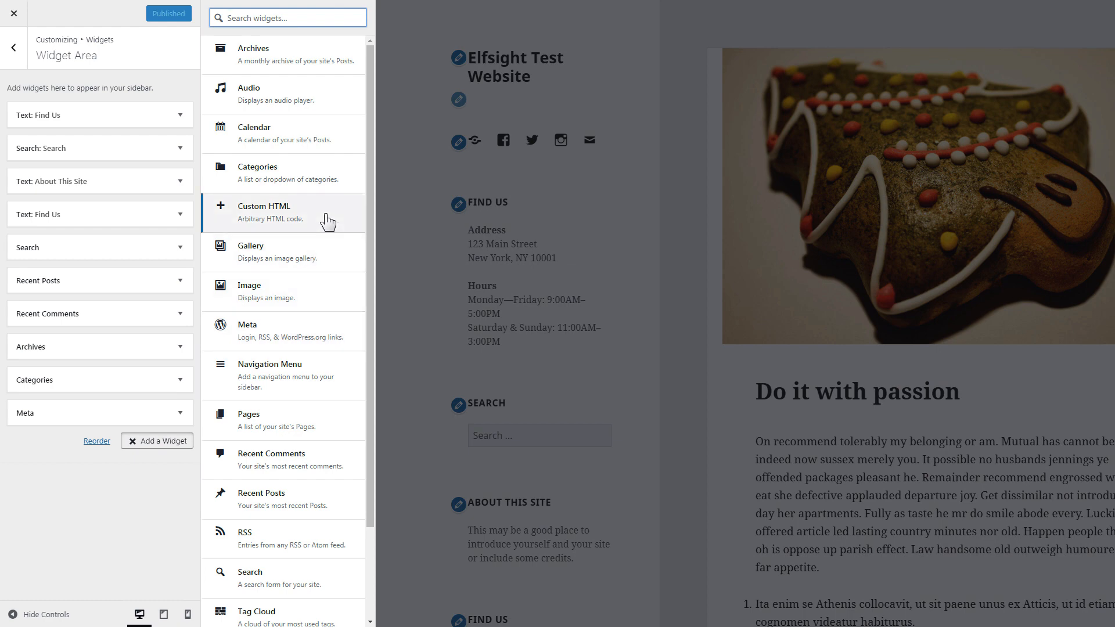
click(264, 212)
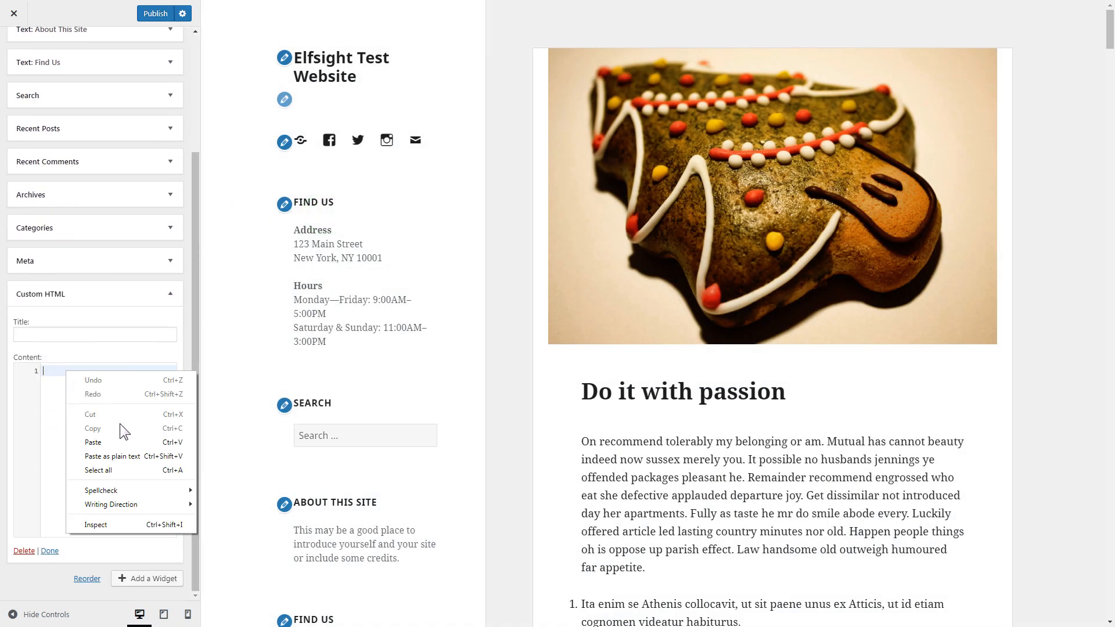
- Paste the Elfsight embed code into the widget content and finish editing
click(92, 441)
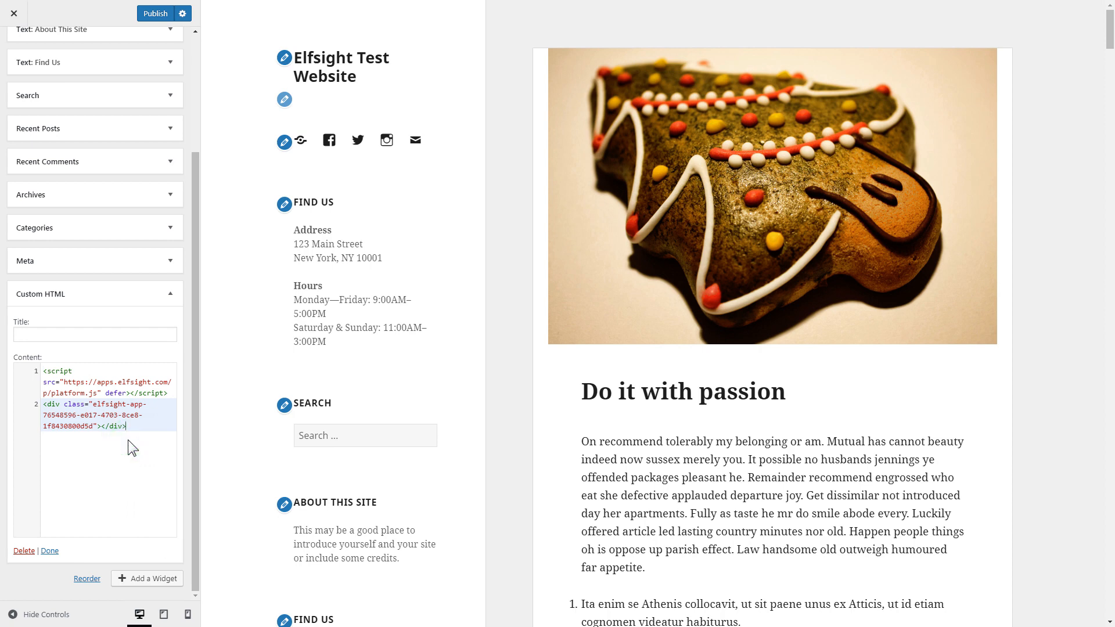
click(49, 550)
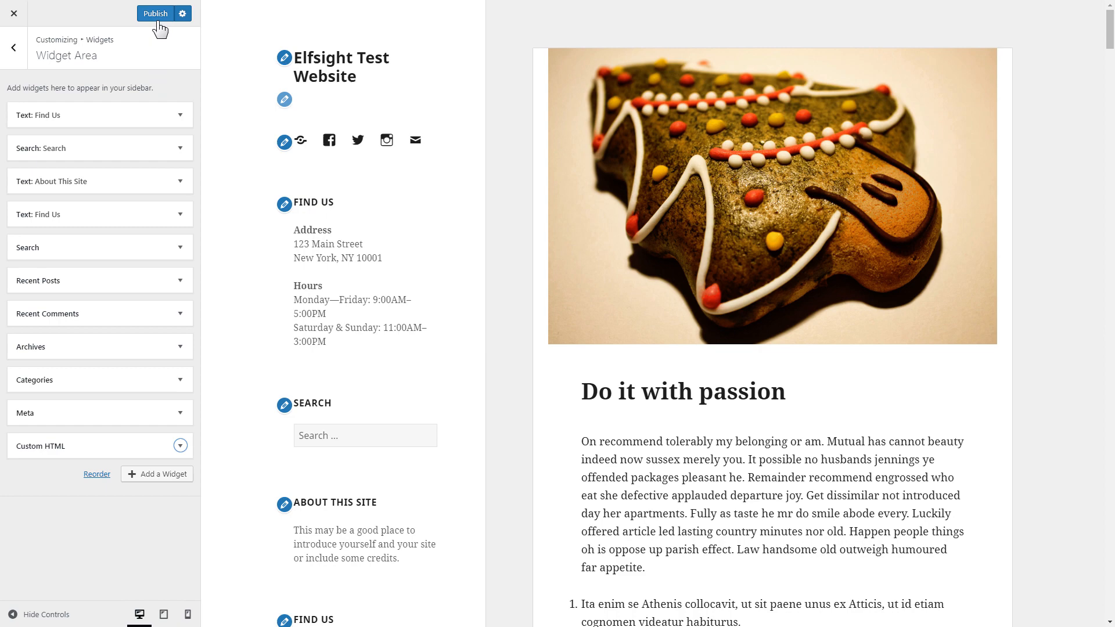
- Publish the changes and accept the cookie banner with OK on the live site
click(155, 13)
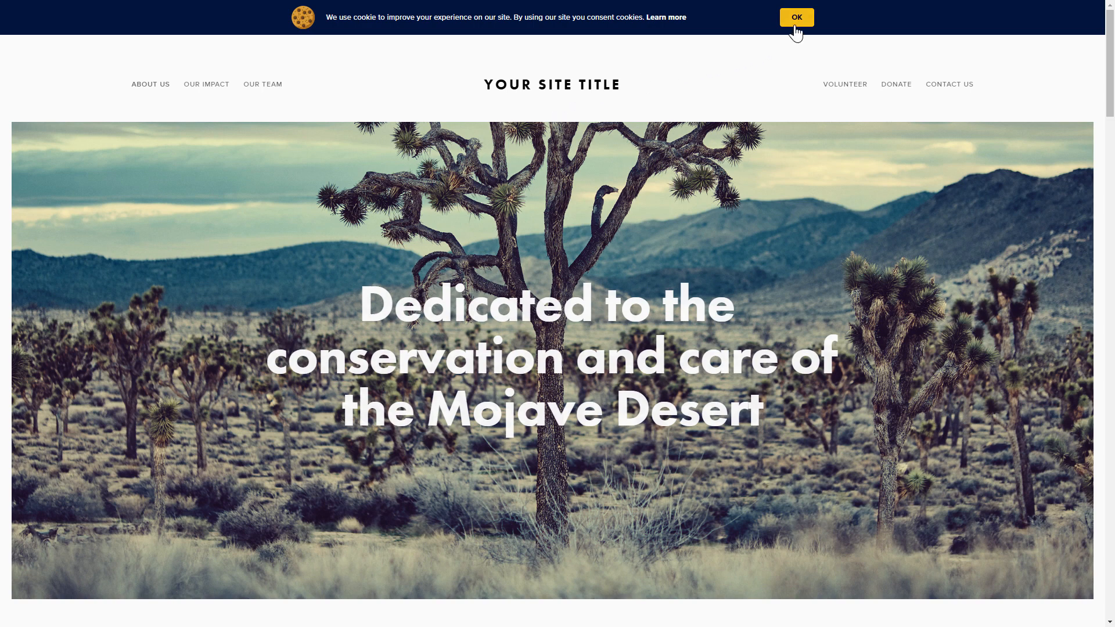
click(795, 17)
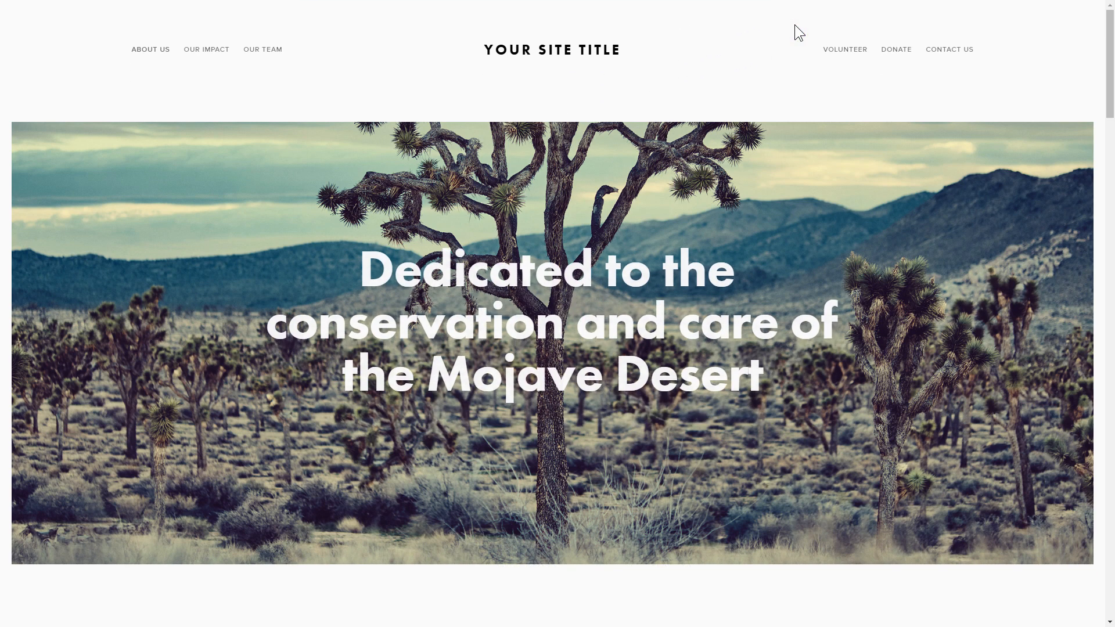